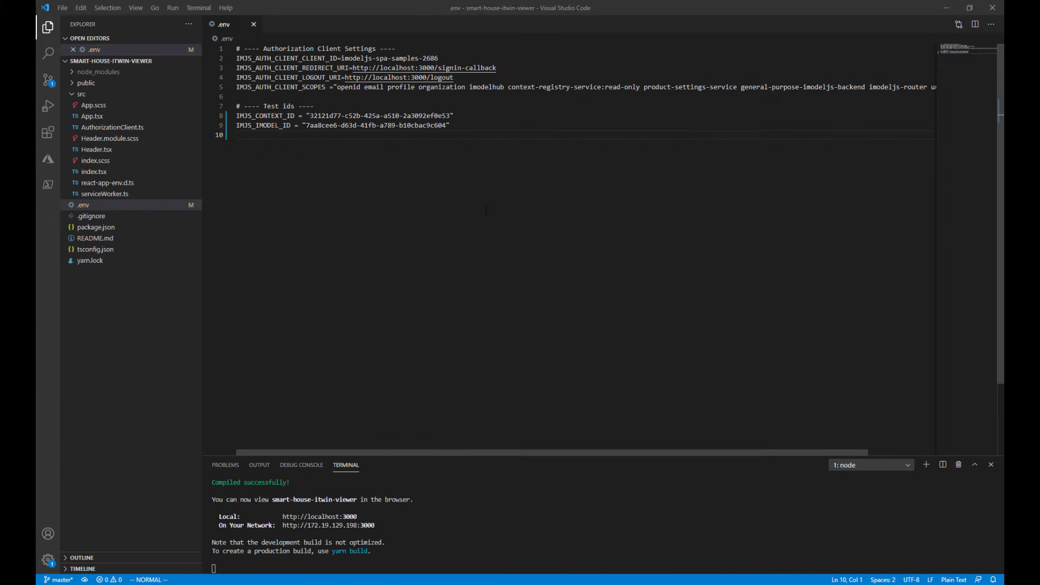
mouse_move(482, 210)
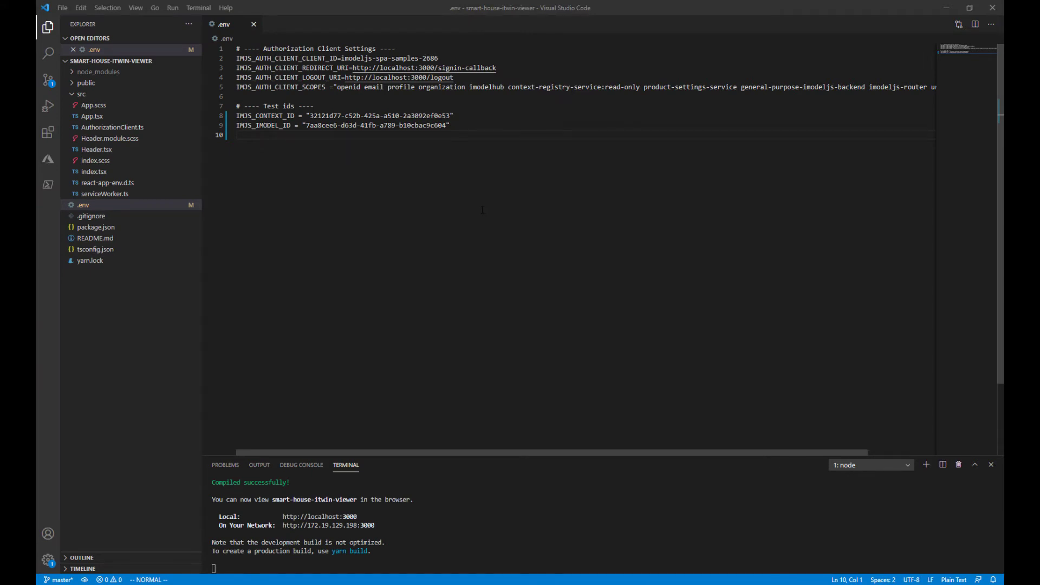
mouse_move(169, 193)
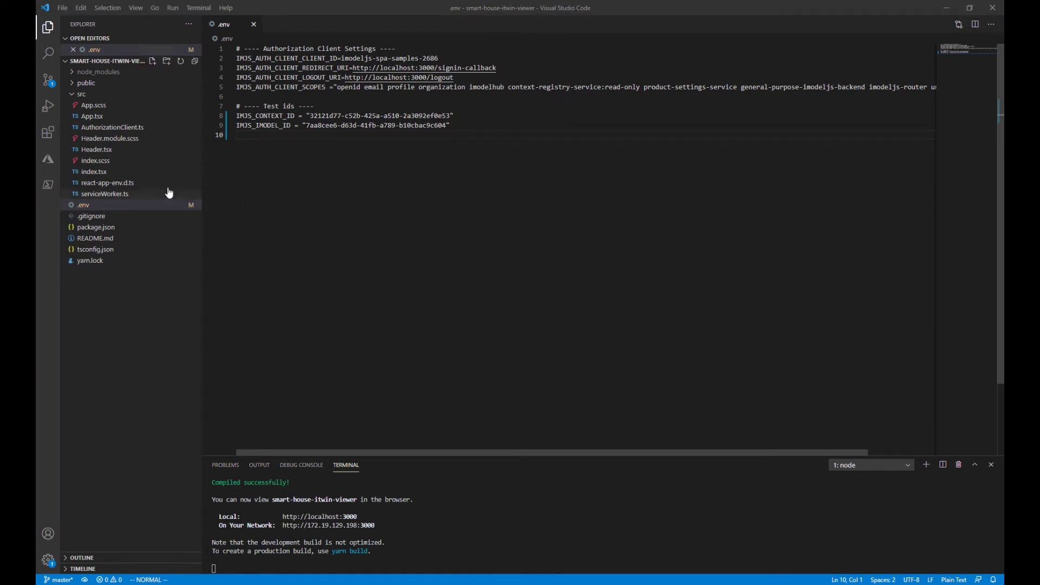
View App.tsx's imports, authorization useState hooks and the silent sign-in useEffect
left_click(92, 116)
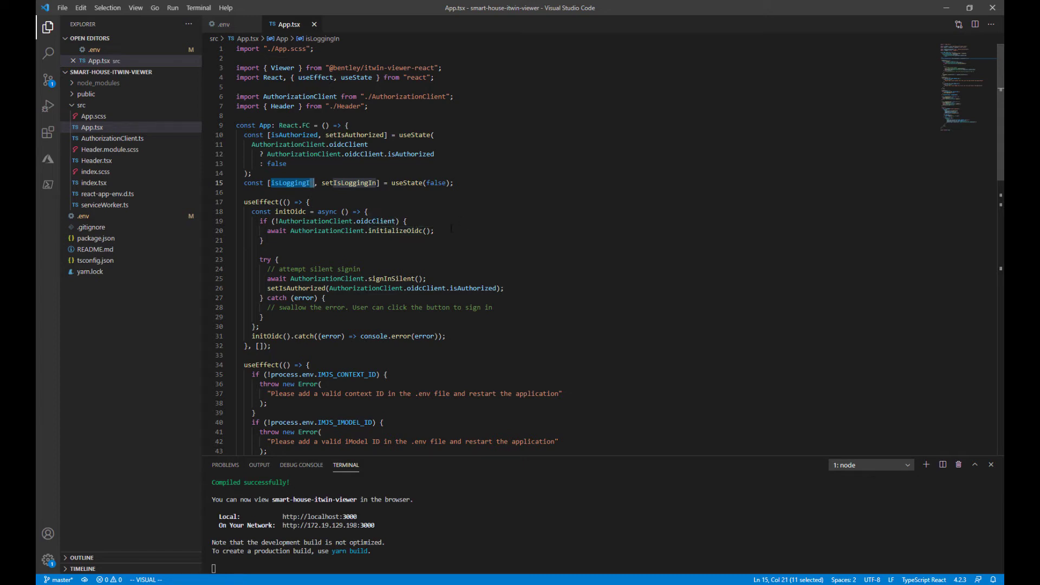
scroll("down", 3)
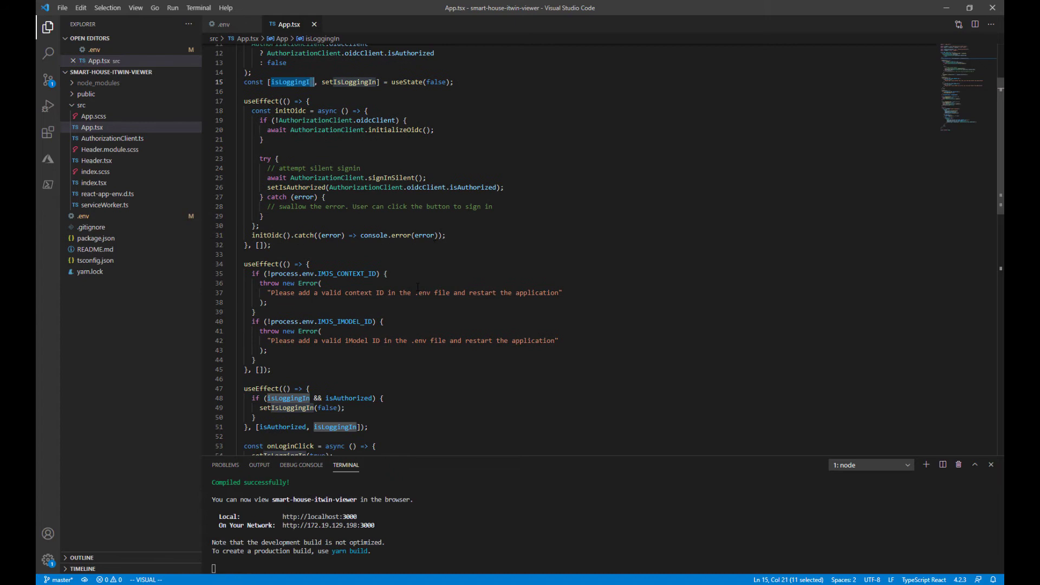
Highlight the IMJS_CONTEXT_ID check in the effect that throws on missing context or iModel ID
left_click_drag(372, 340, 256, 360)
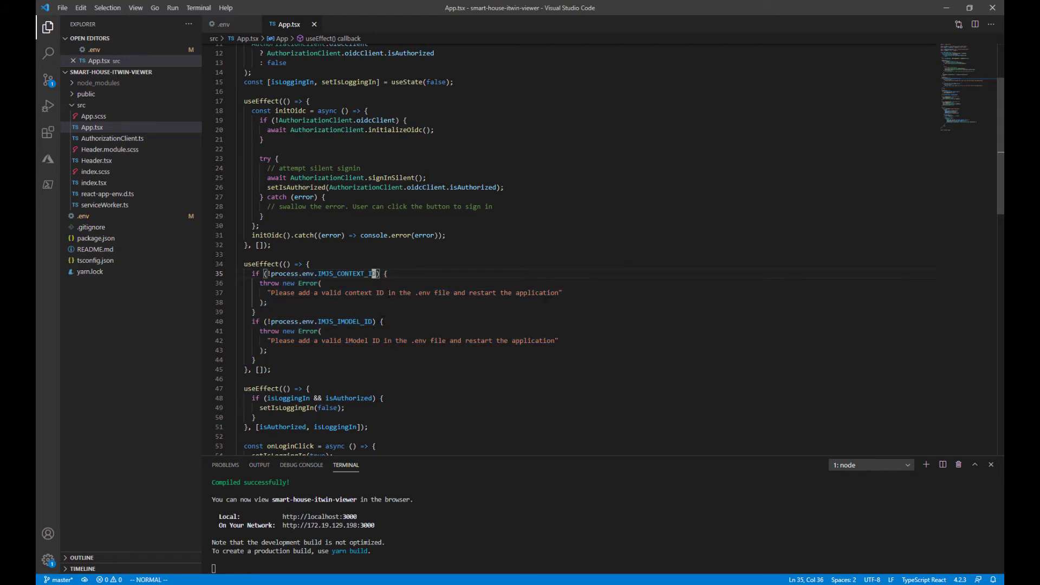
scroll("down", 3)
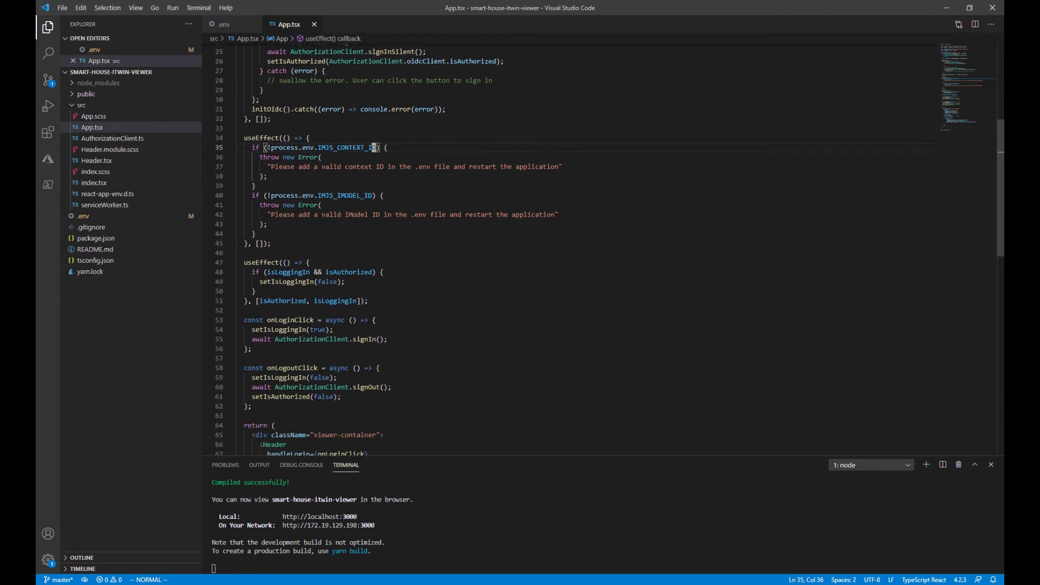
Reveal the onLoginClick and onLogoutClick handlers and the start of the returned Header markup
scroll("down", 3)
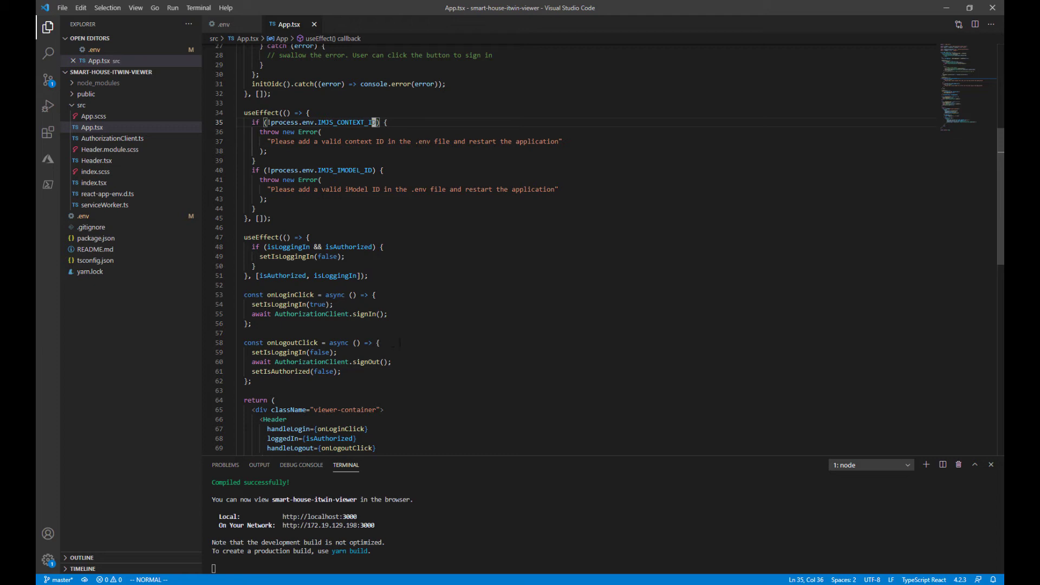
scroll("down", 3)
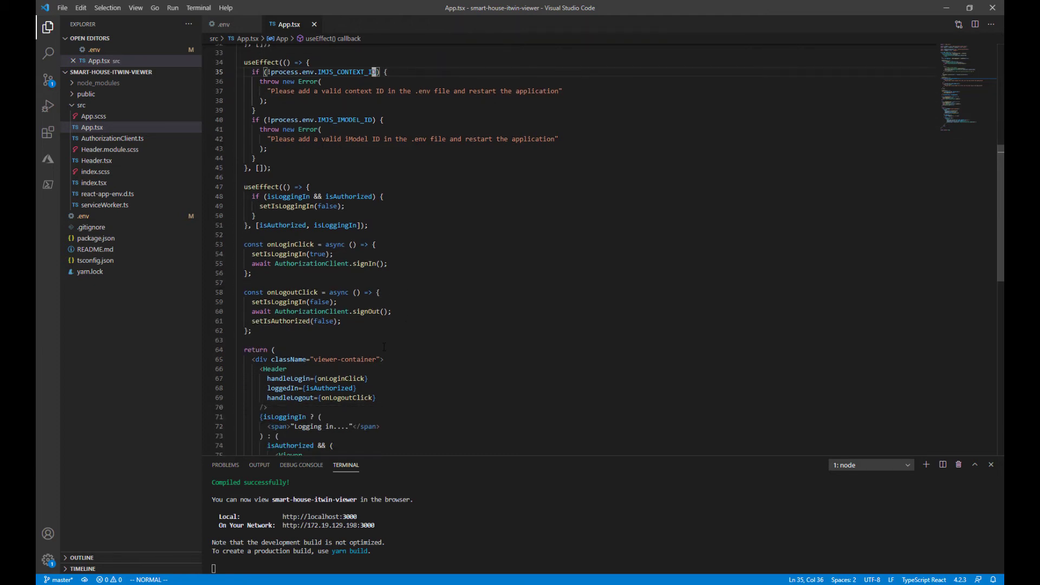
Reach the Viewer element receiving context, iModel IDs and auth config, and highlight Viewer
scroll("down", 3)
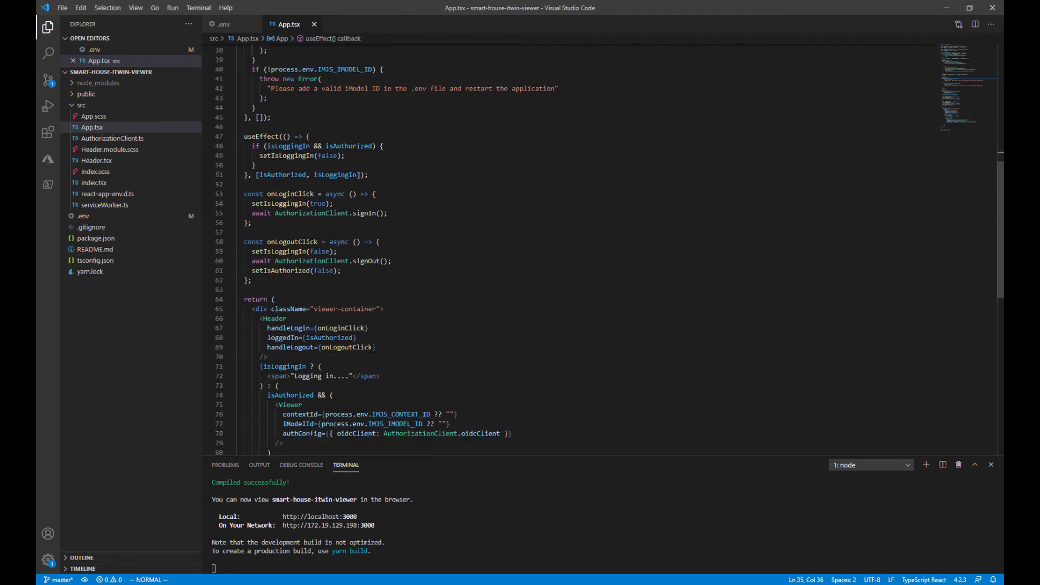
scroll("down", 3)
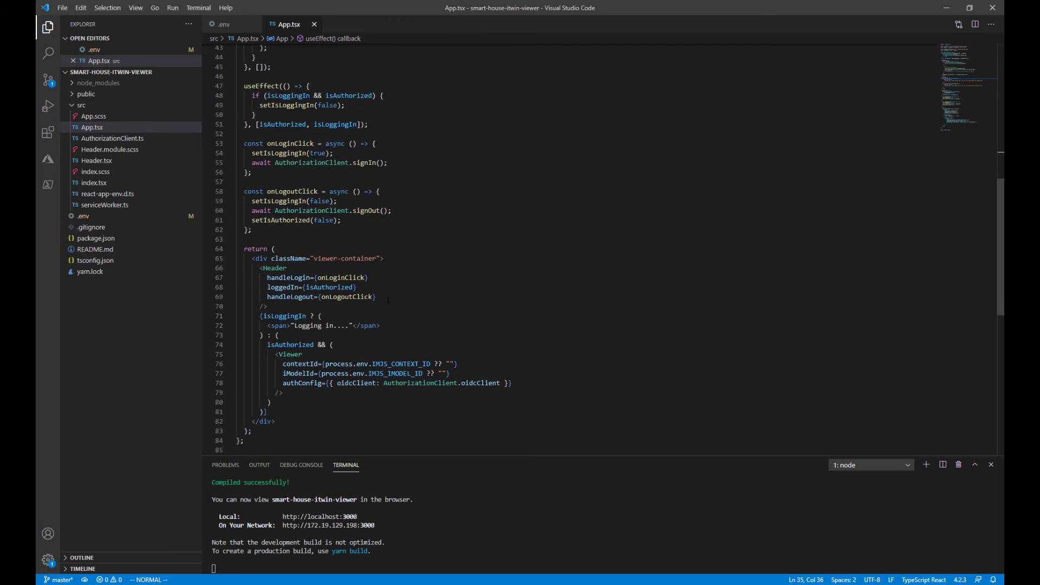
left_click_drag(288, 268, 377, 297)
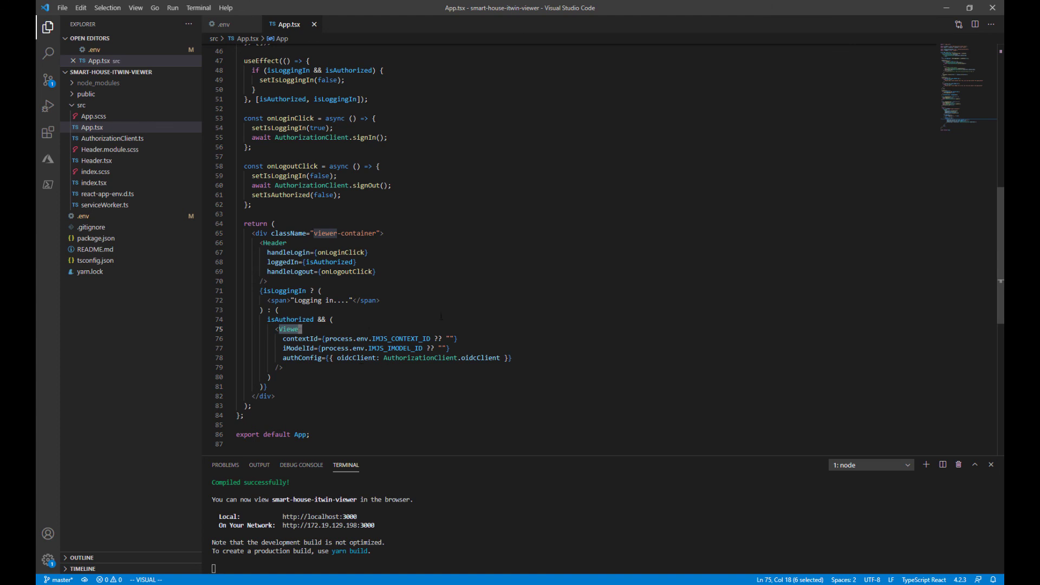
scroll("down", 3)
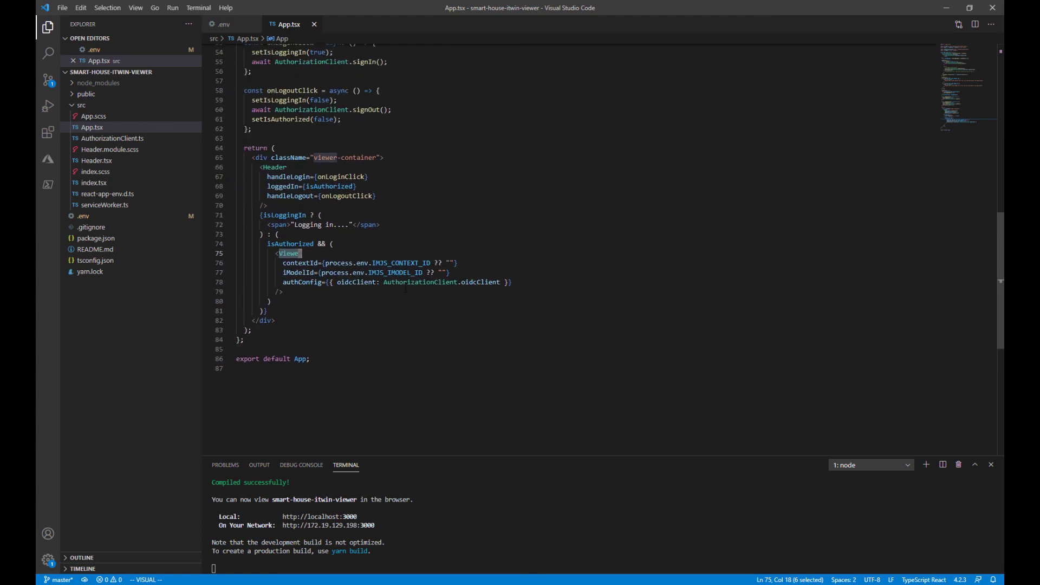
key("Escape")
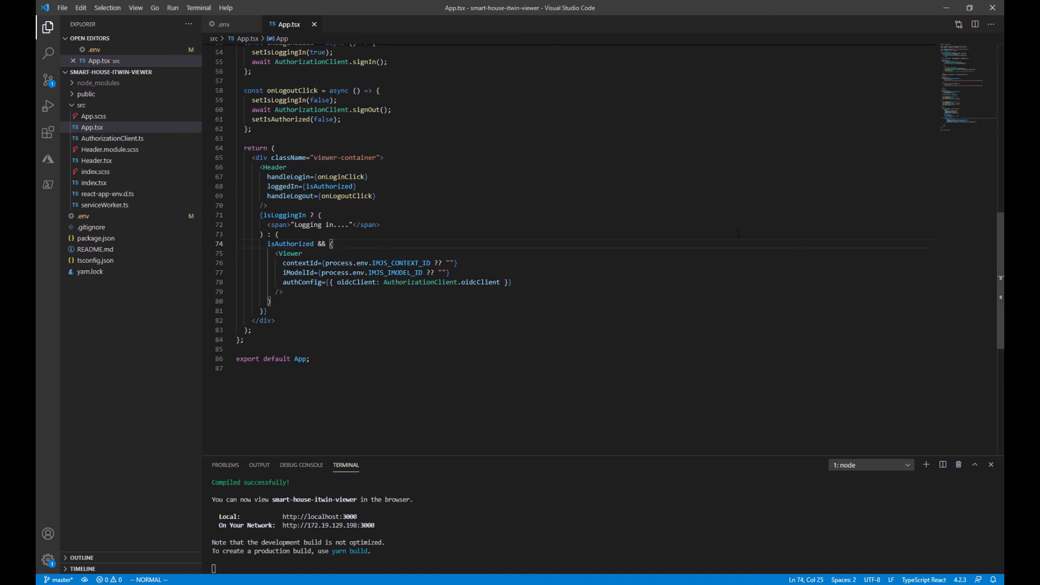